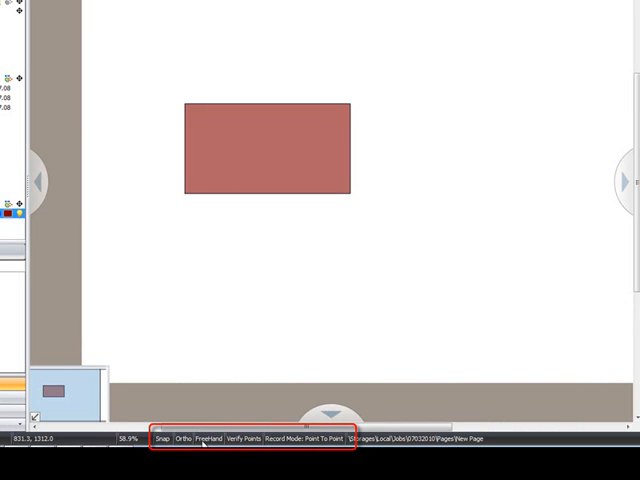
Create a purple linear takeoff and accept its default properties
left_click(243, 440)
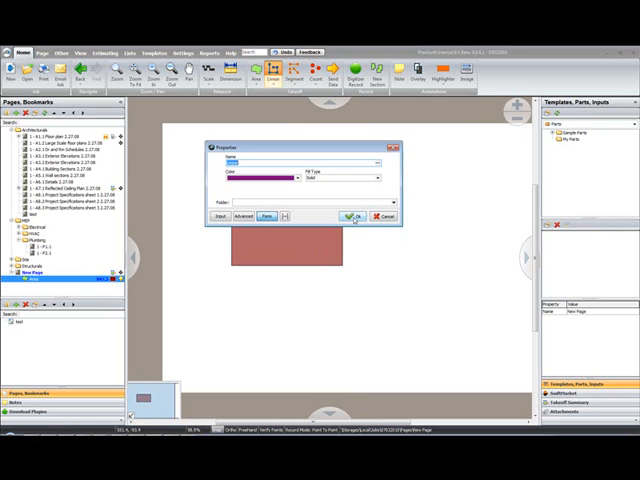
left_click(356, 216)
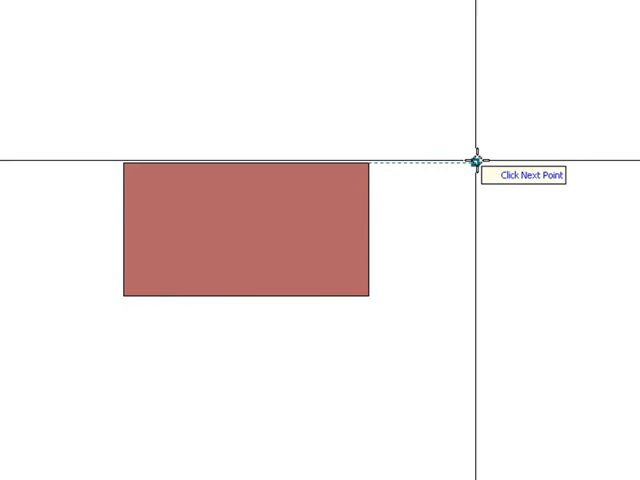
mouse_move(120, 162)
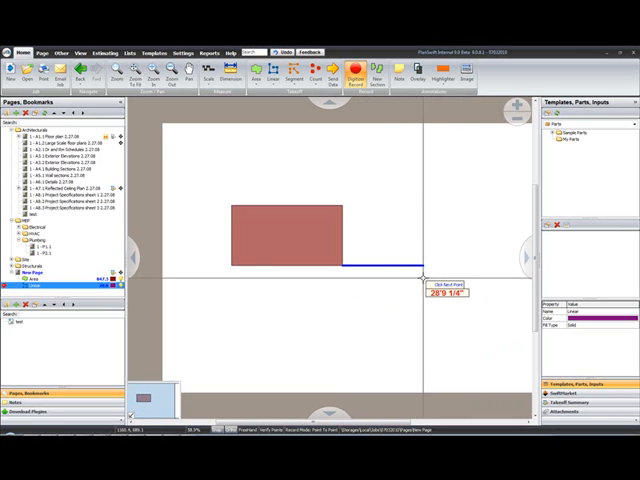
With Ortho on, place a horizontal segment end and a point straight above it
left_click(352, 158)
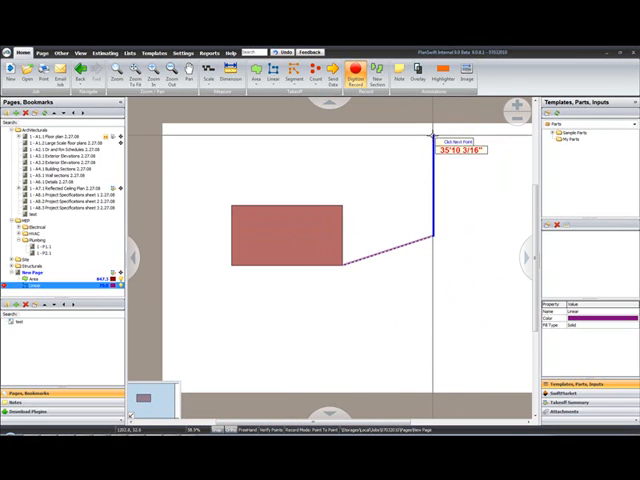
left_click(485, 238)
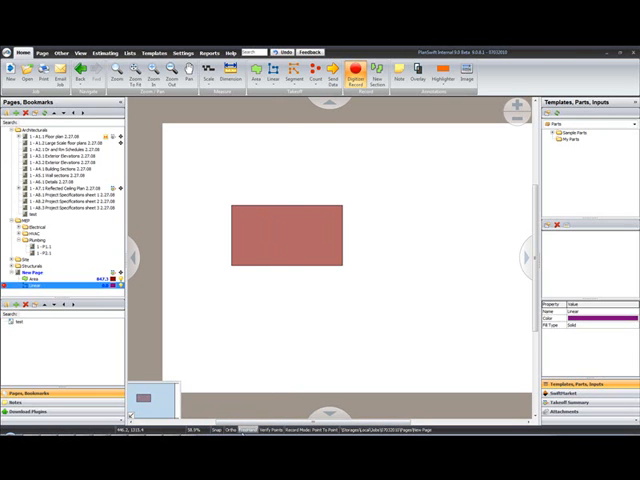
mouse_move(393, 223)
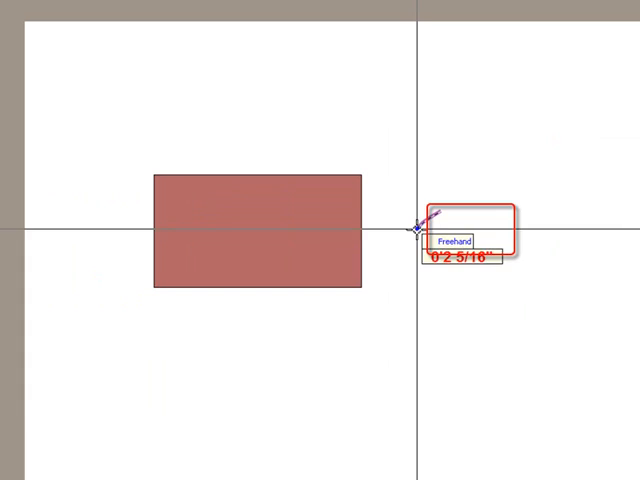
With FreeHand on, drag a freehand linear line to the right of the rectangle
left_click_drag(420, 230, 550, 150)
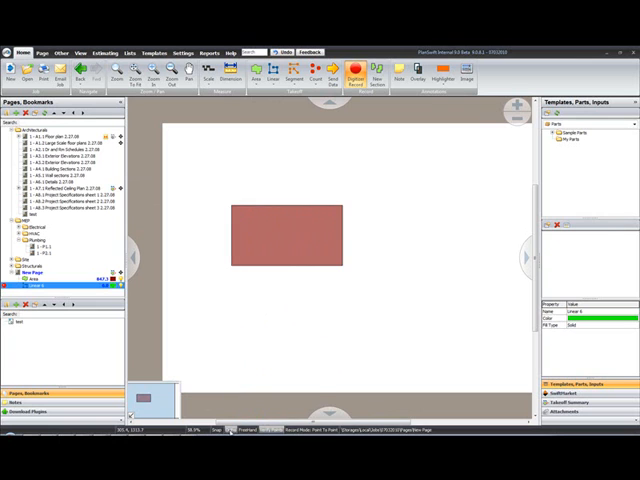
Turn on Verify Points and accept the green segment's 55 distance in Verify Entry
left_click(238, 176)
type("55")
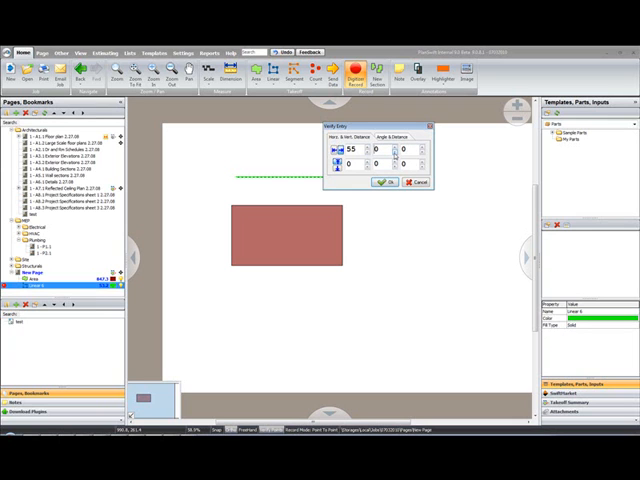
left_click(386, 182)
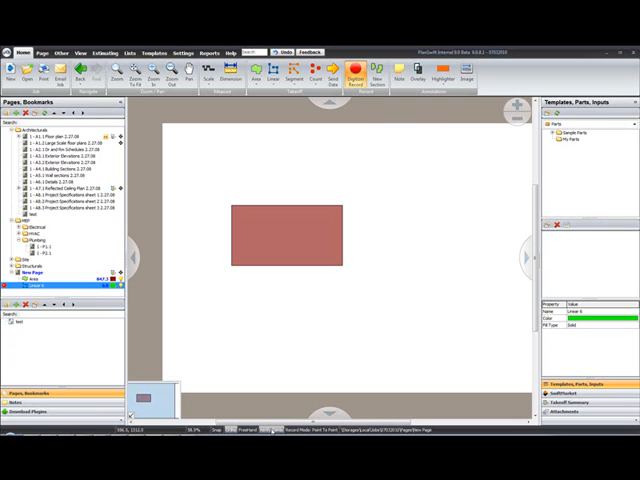